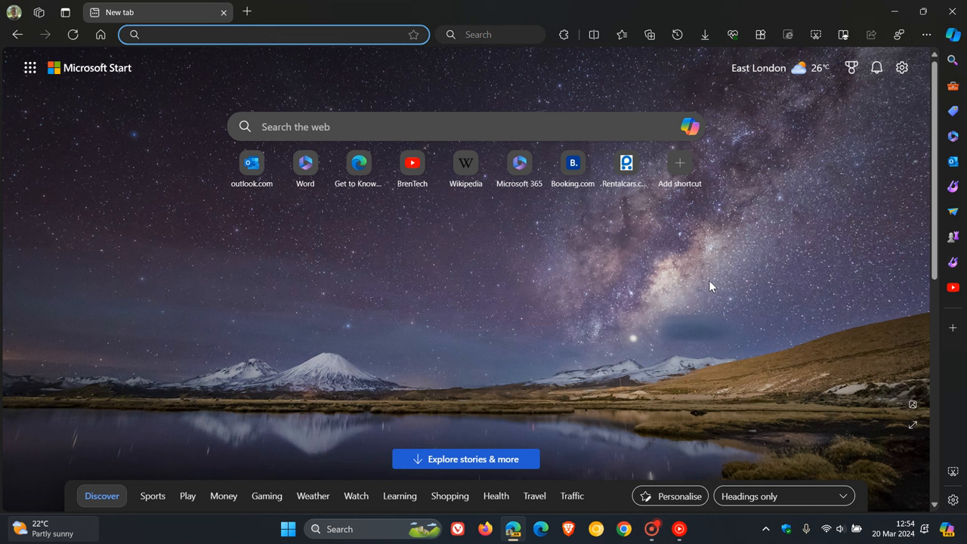
pyautogui.moveTo(619, 253)
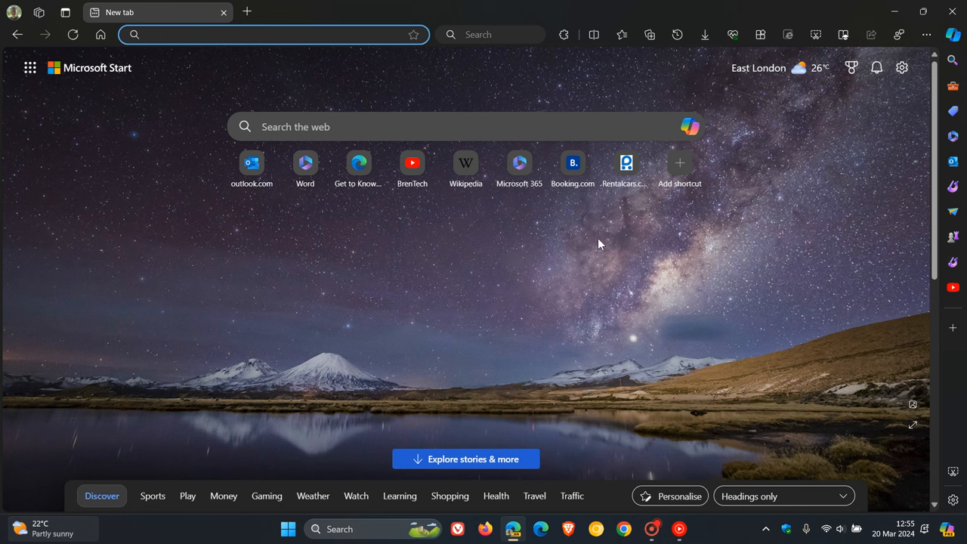
pyautogui.moveTo(604, 261)
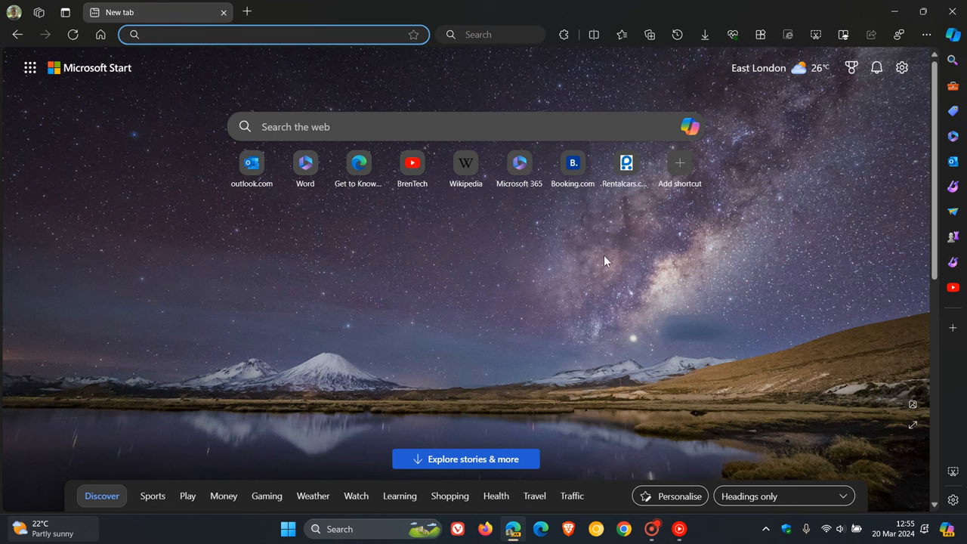
# Open the Get to Know Microsoft Edge artwork in the image editor, then exit without saving
pyautogui.click(621, 35)
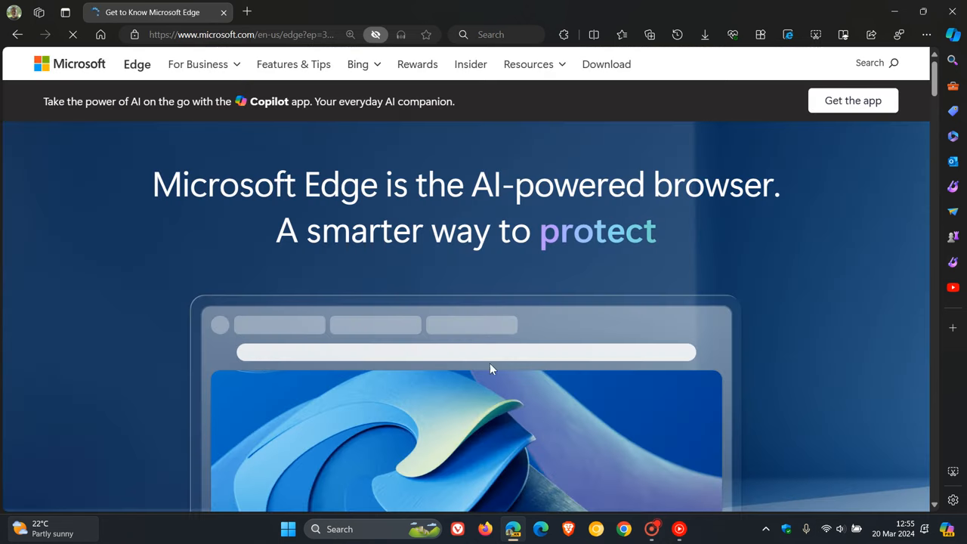
pyautogui.rightClick(491, 369)
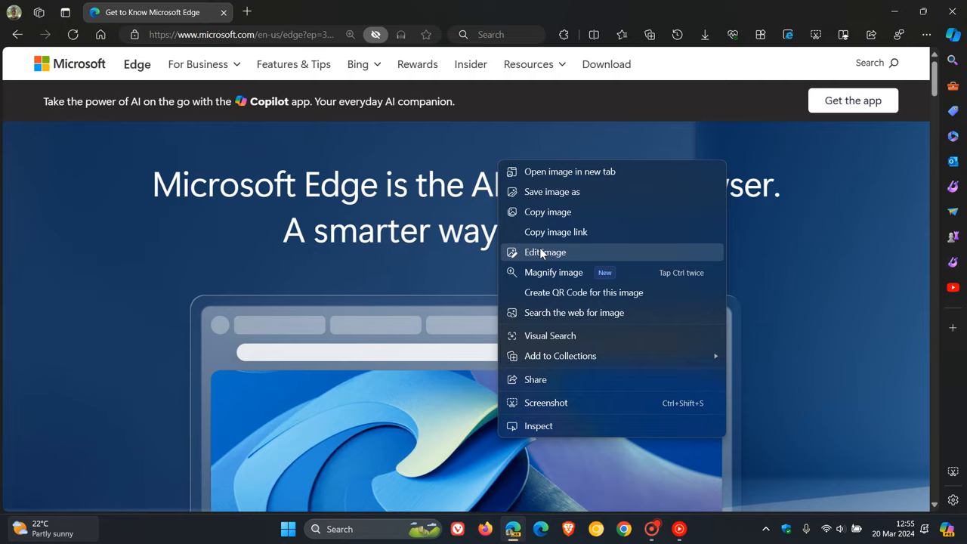
pyautogui.click(545, 252)
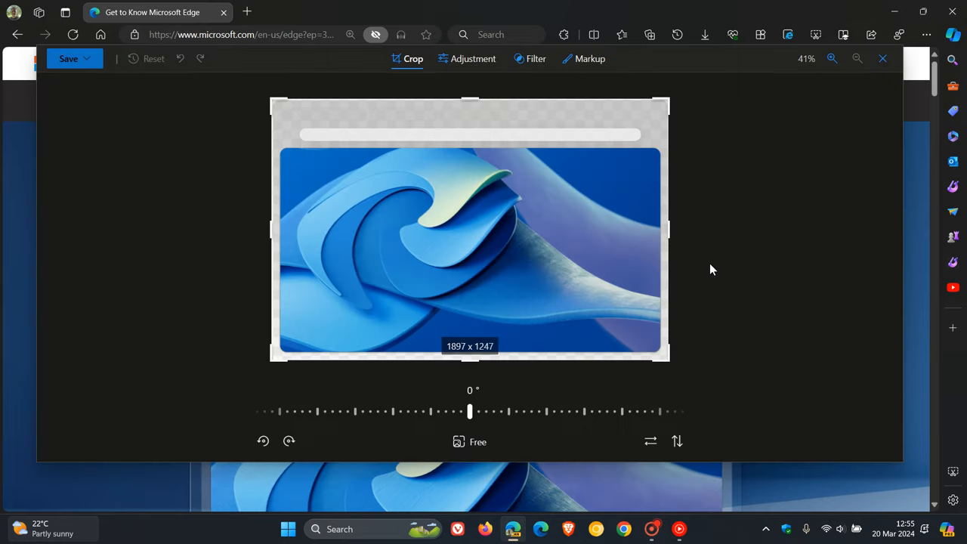
pyautogui.moveTo(469, 91)
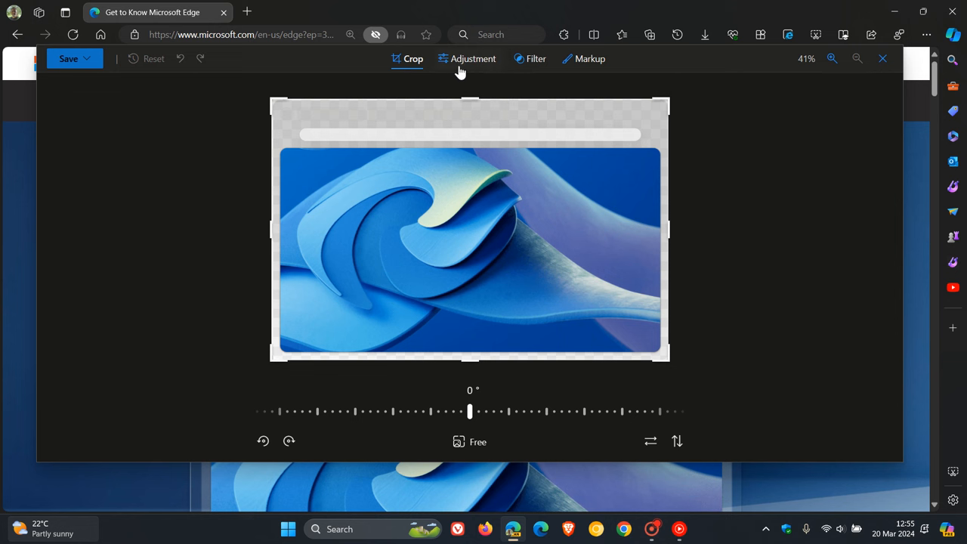
pyautogui.moveTo(659, 152)
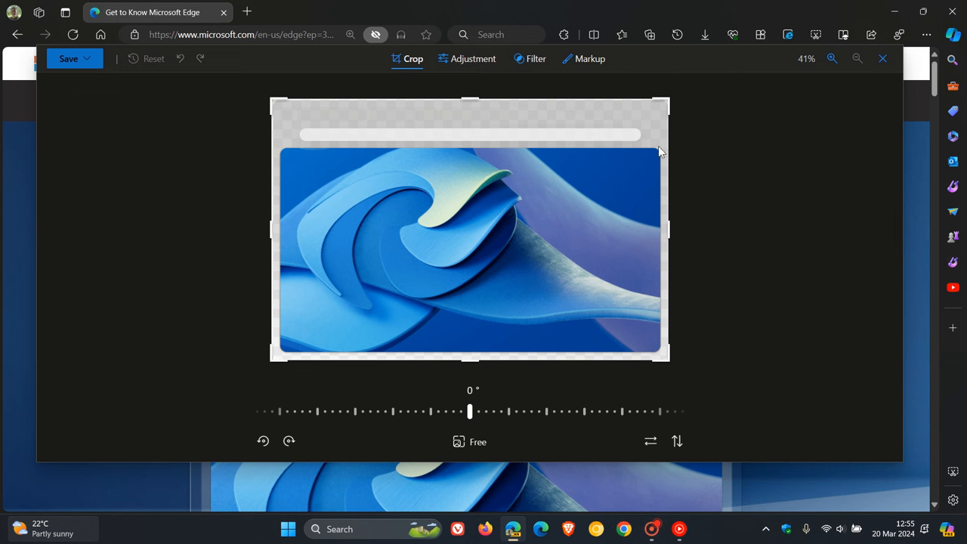
pyautogui.moveTo(476, 246)
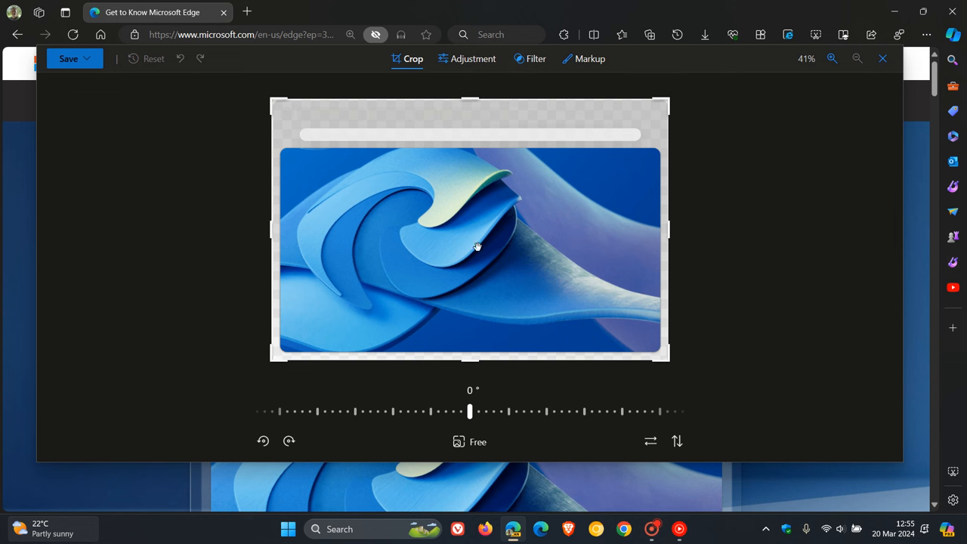
pyautogui.moveTo(773, 257)
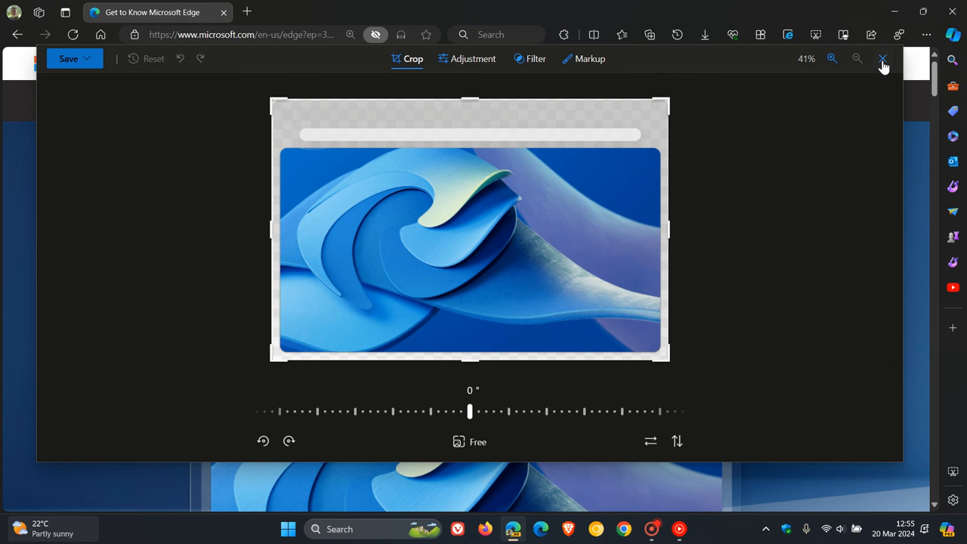
pyautogui.click(882, 59)
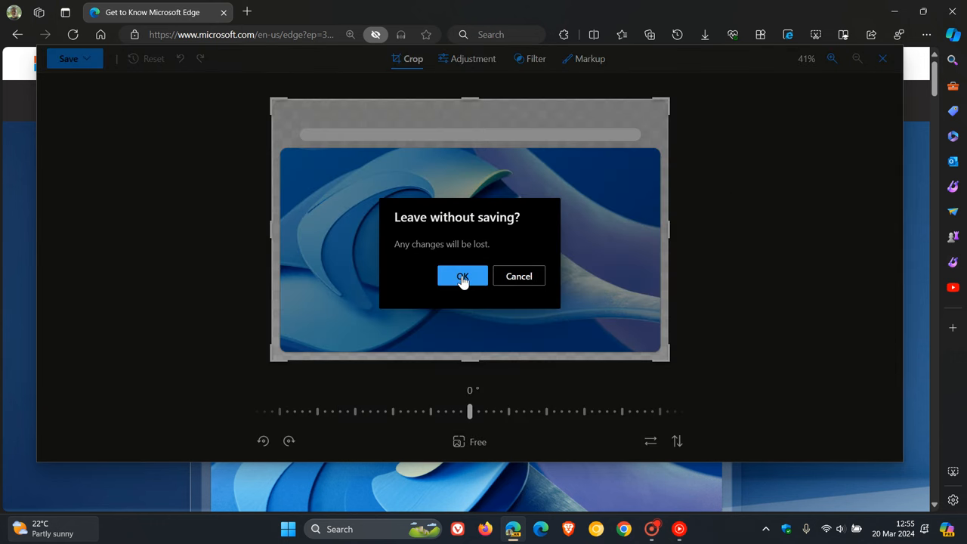
# Confirm leaving without saving and open the Downloads page of Edge settings
pyautogui.click(462, 276)
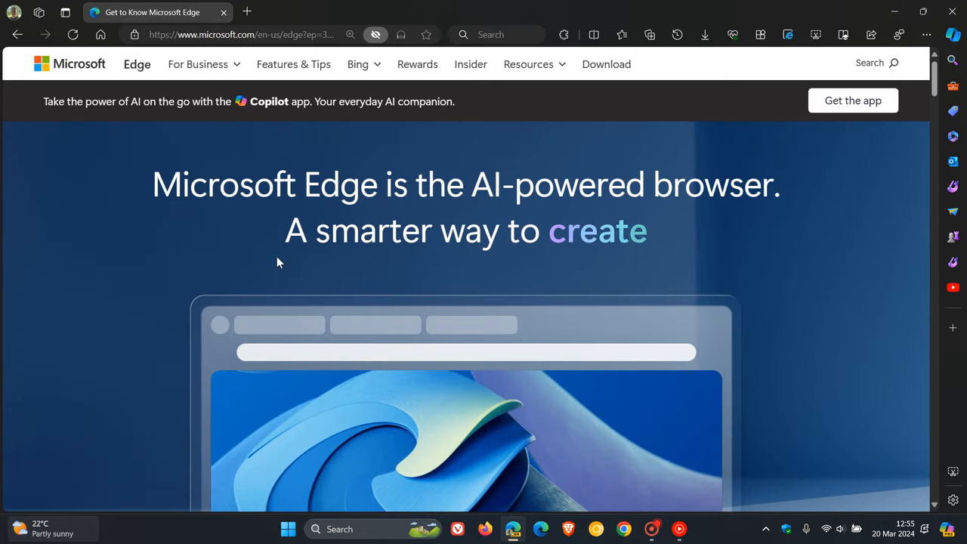
pyautogui.click(14, 13)
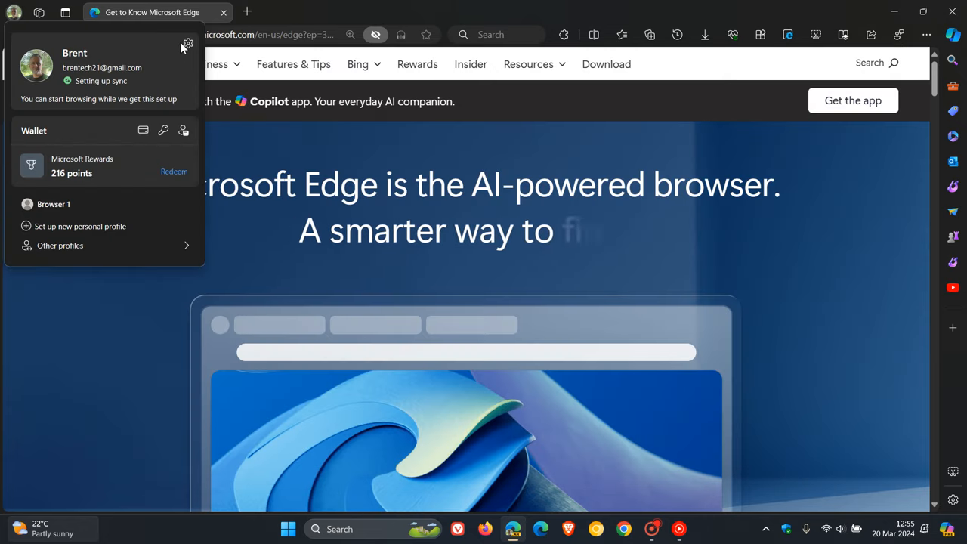
pyautogui.click(186, 44)
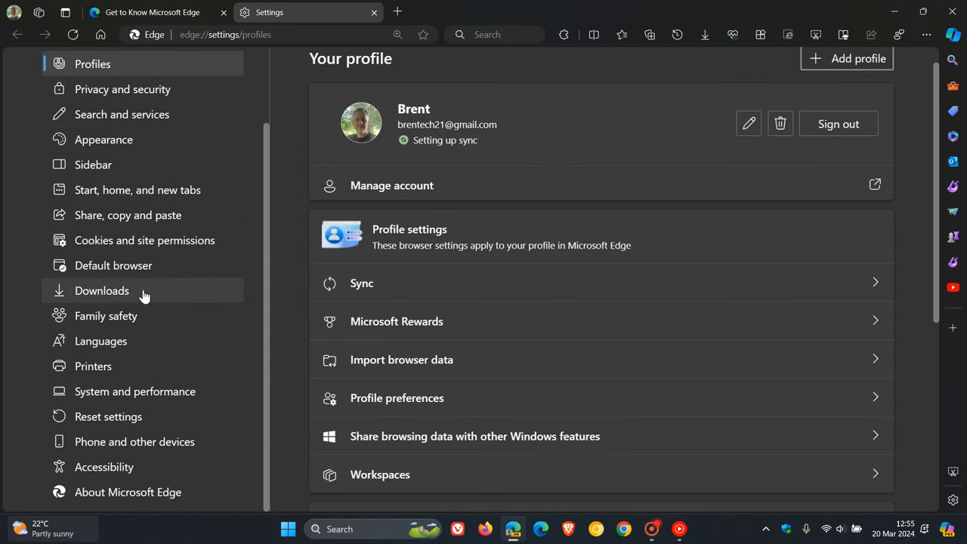
pyautogui.click(101, 290)
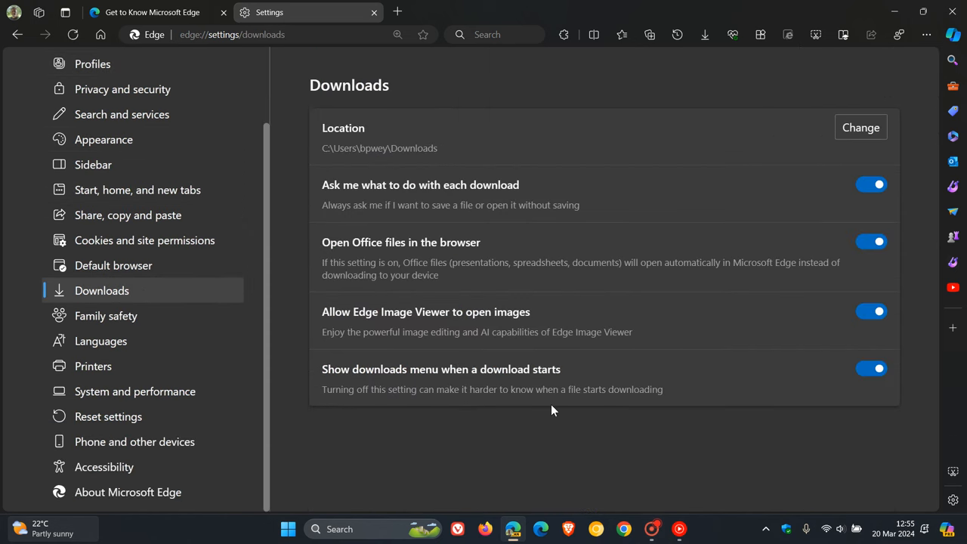
pyautogui.moveTo(615, 313)
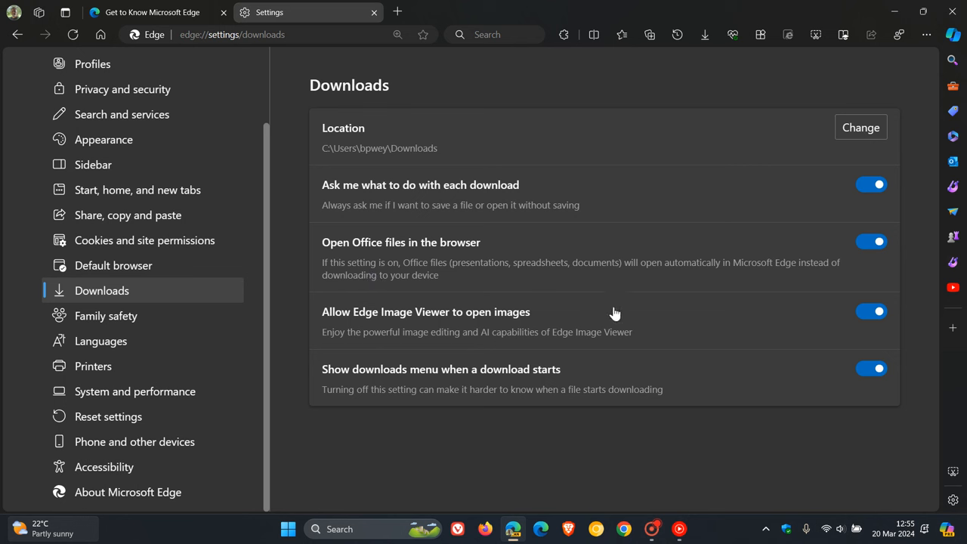
pyautogui.moveTo(381, 328)
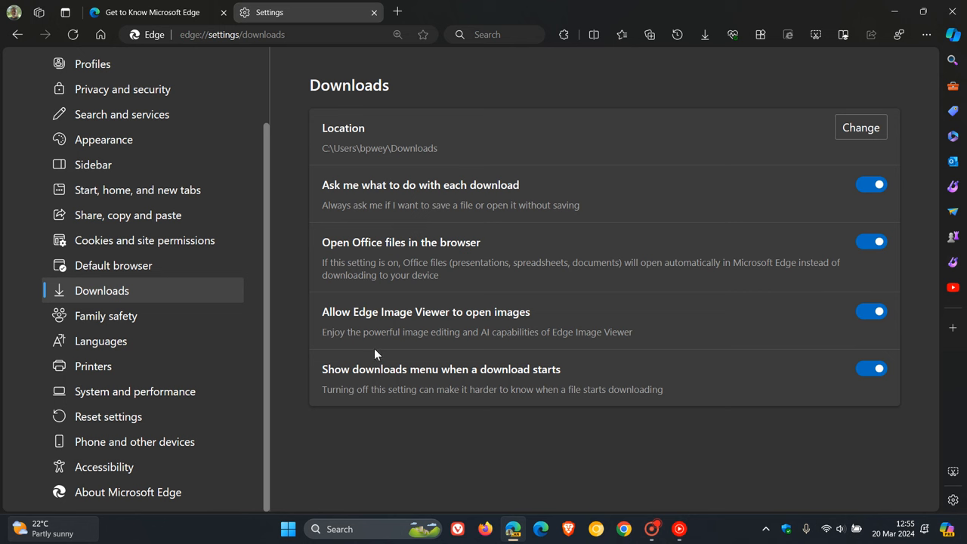
pyautogui.moveTo(517, 353)
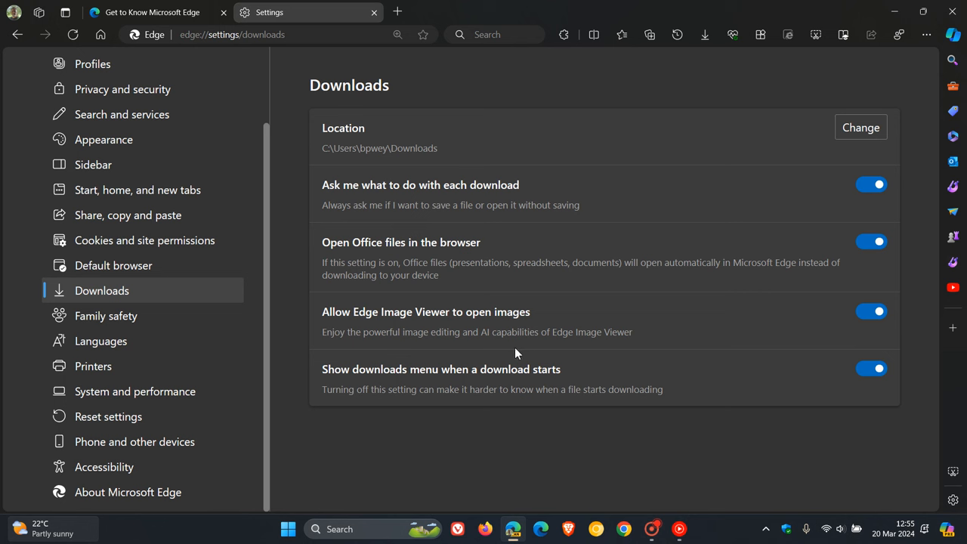
pyautogui.moveTo(620, 355)
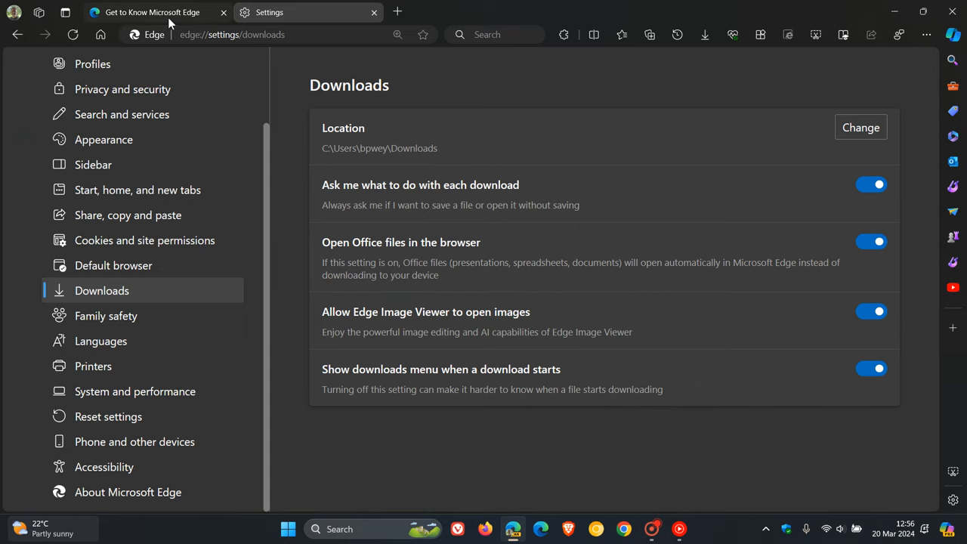
# Save the Get to Know page's swirl artwork to Downloads and view it in Image Viewer
pyautogui.click(143, 12)
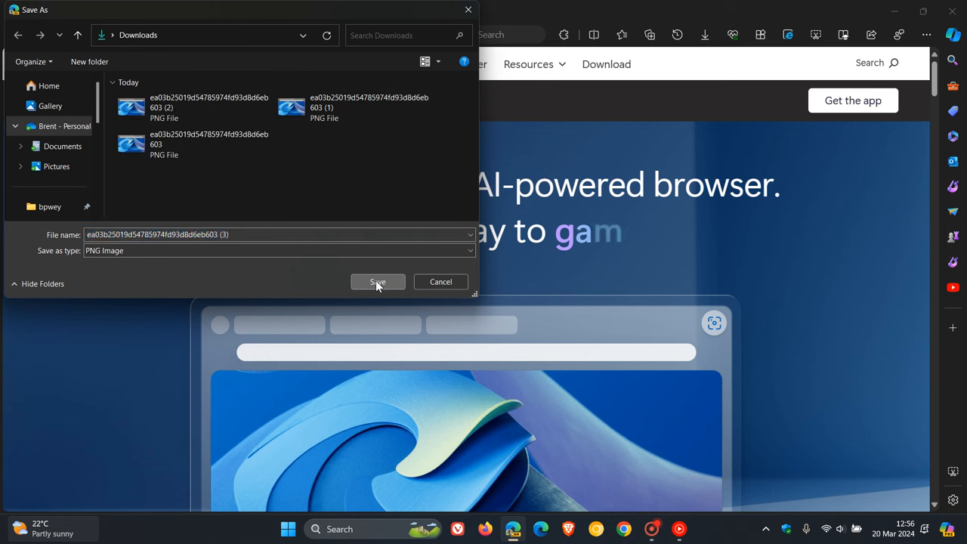
pyautogui.click(378, 282)
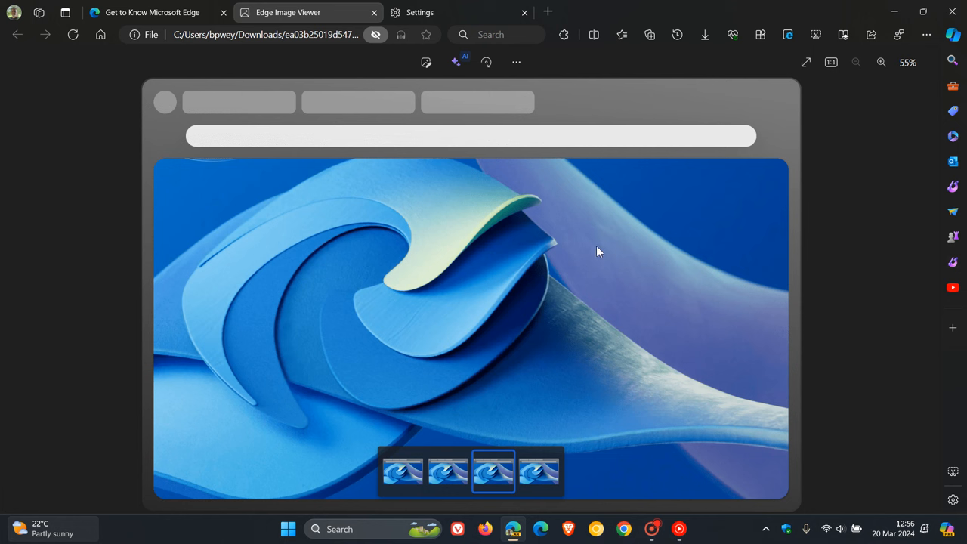
pyautogui.moveTo(610, 259)
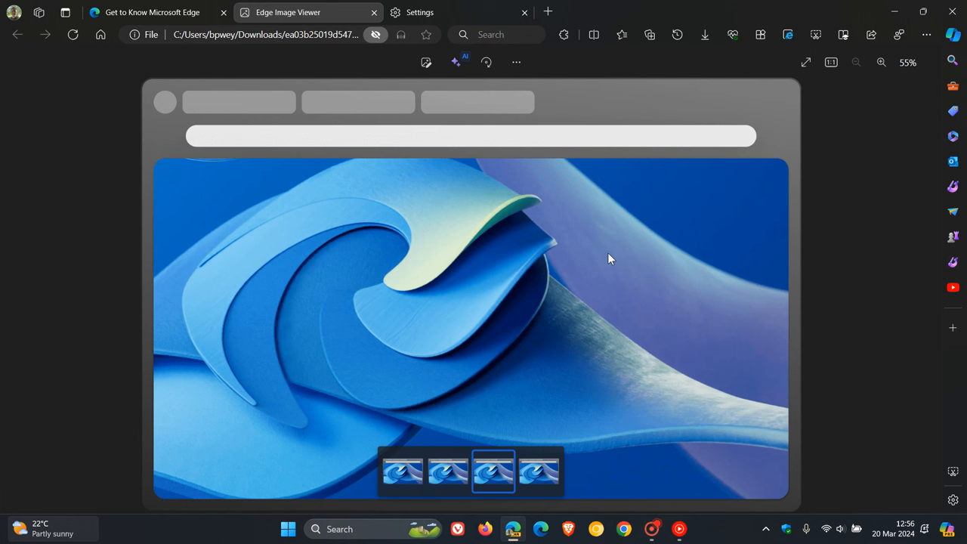
pyautogui.moveTo(550, 212)
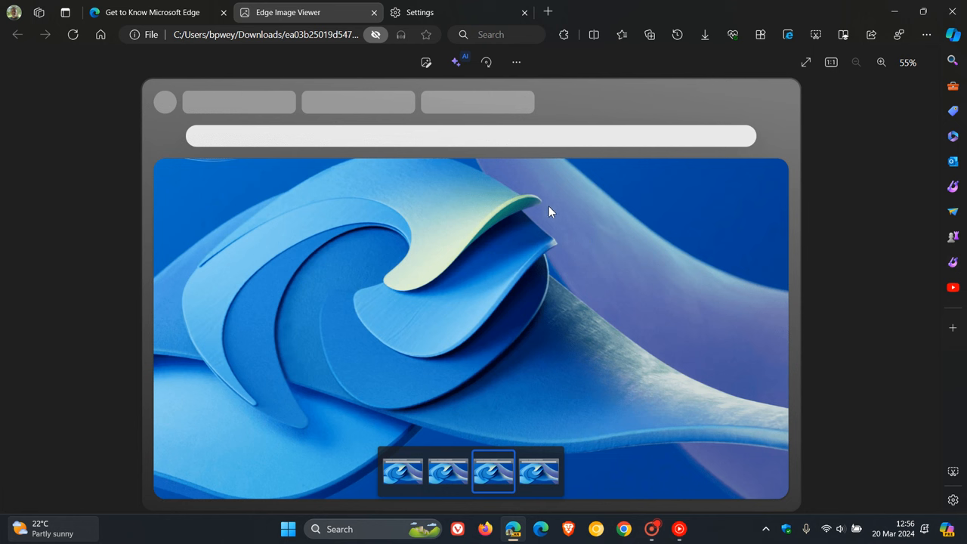
pyautogui.moveTo(455, 62)
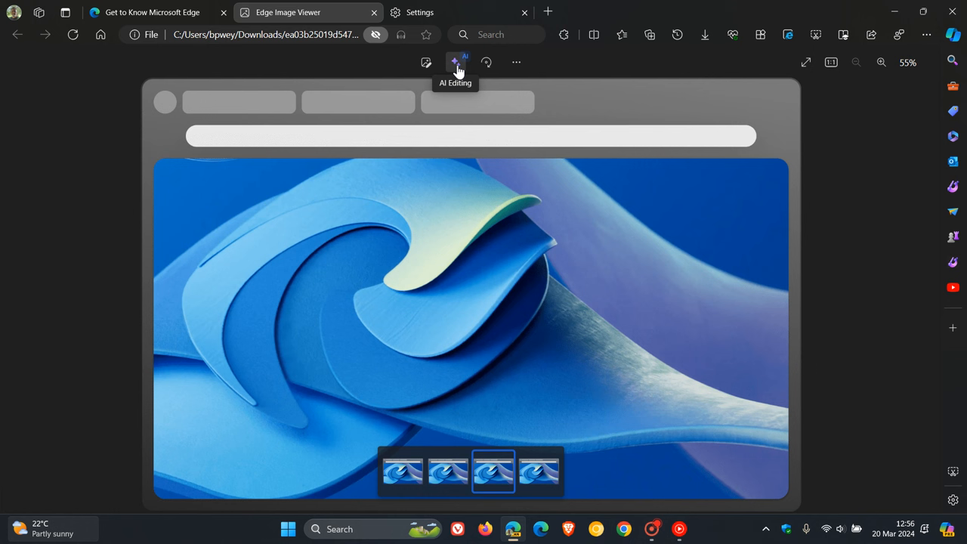
pyautogui.moveTo(425, 62)
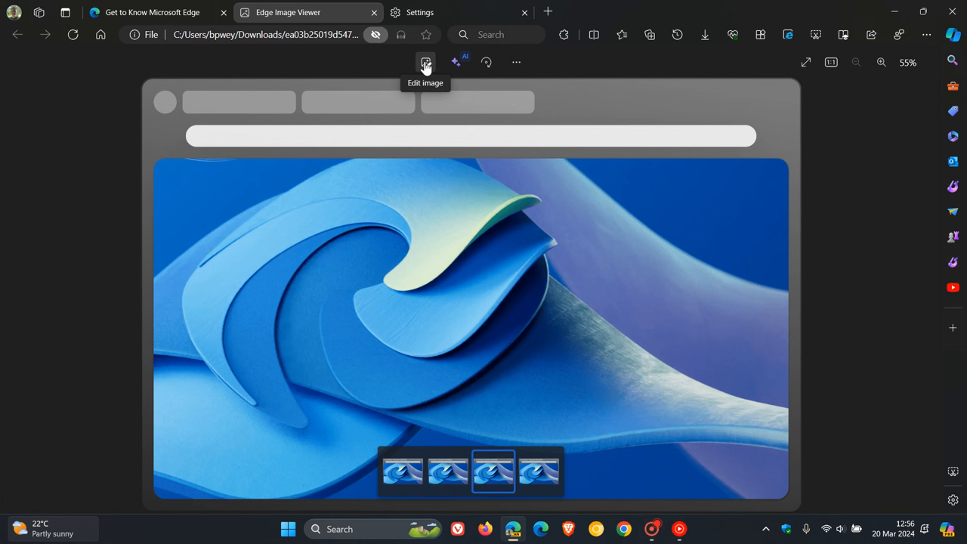
pyautogui.moveTo(445, 78)
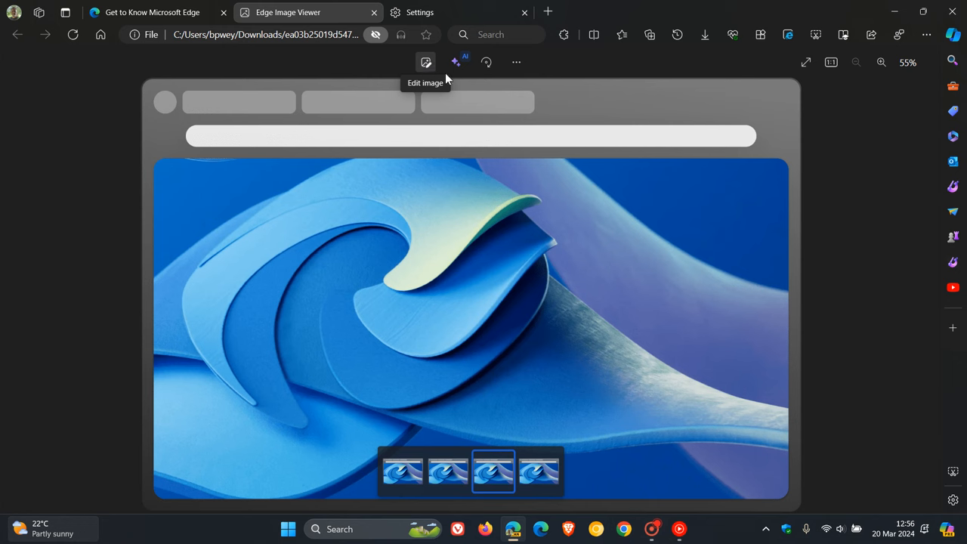
# Smart-erase the masked patch of the swirl artwork with brush size 59
pyautogui.click(425, 62)
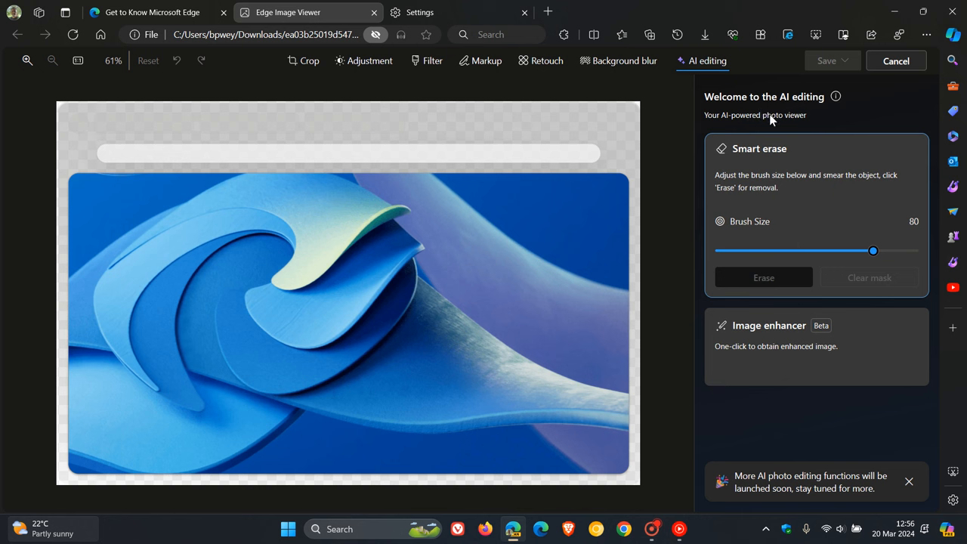
pyautogui.moveTo(821, 123)
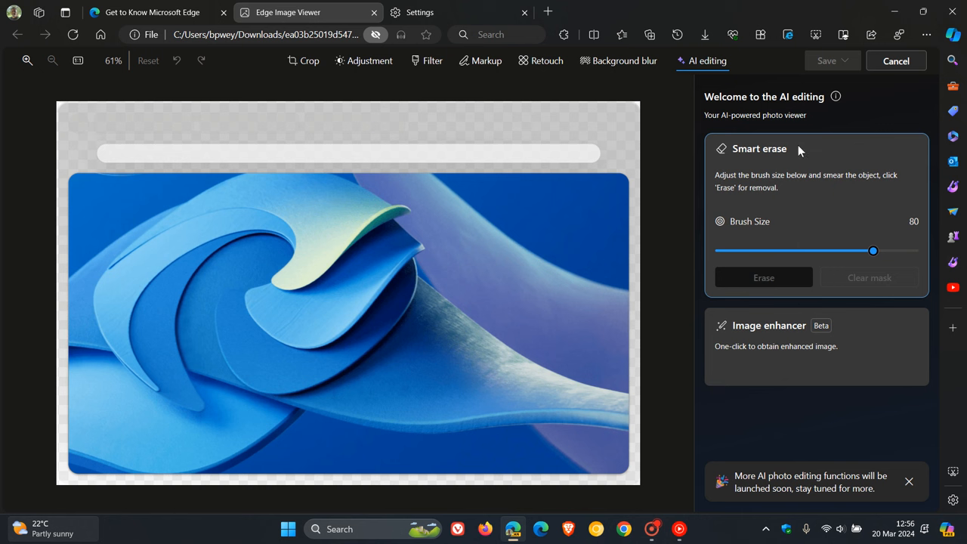
pyautogui.moveTo(502, 264)
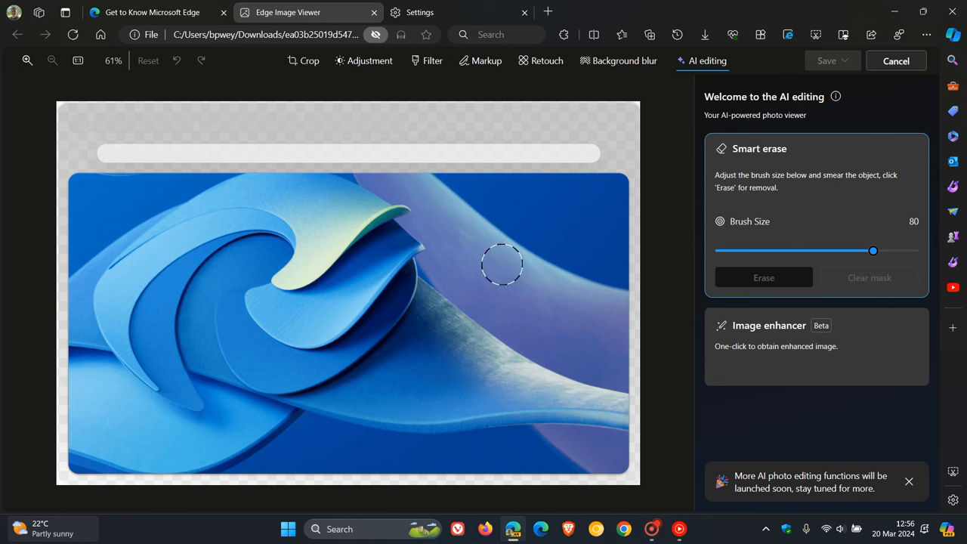
pyautogui.moveTo(494, 226)
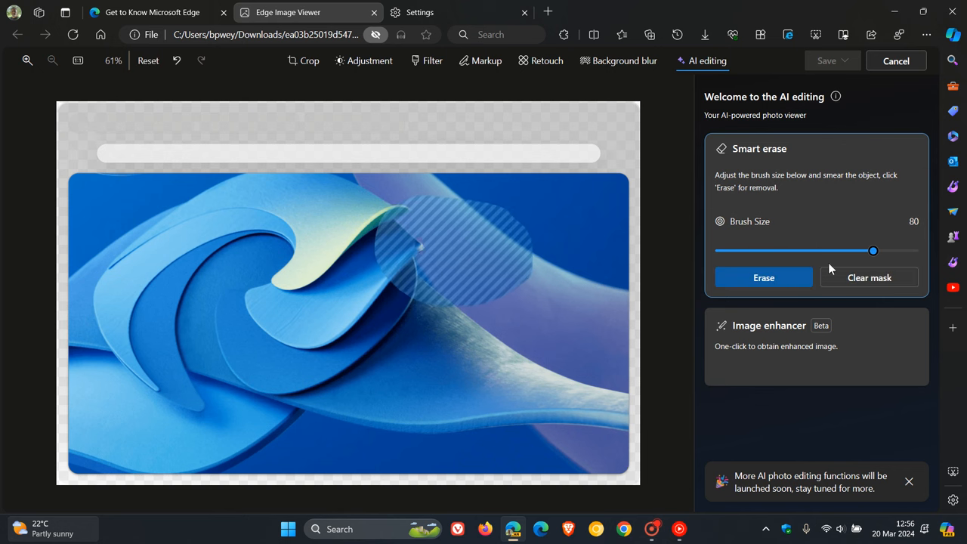
pyautogui.moveTo(873, 250); pyautogui.dragTo(748, 250)
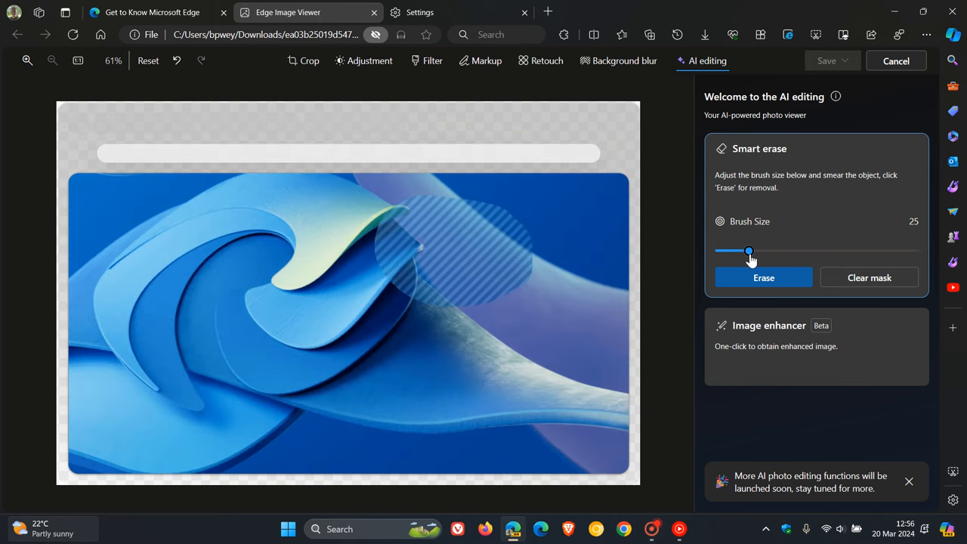
pyautogui.moveTo(748, 251); pyautogui.dragTo(826, 250)
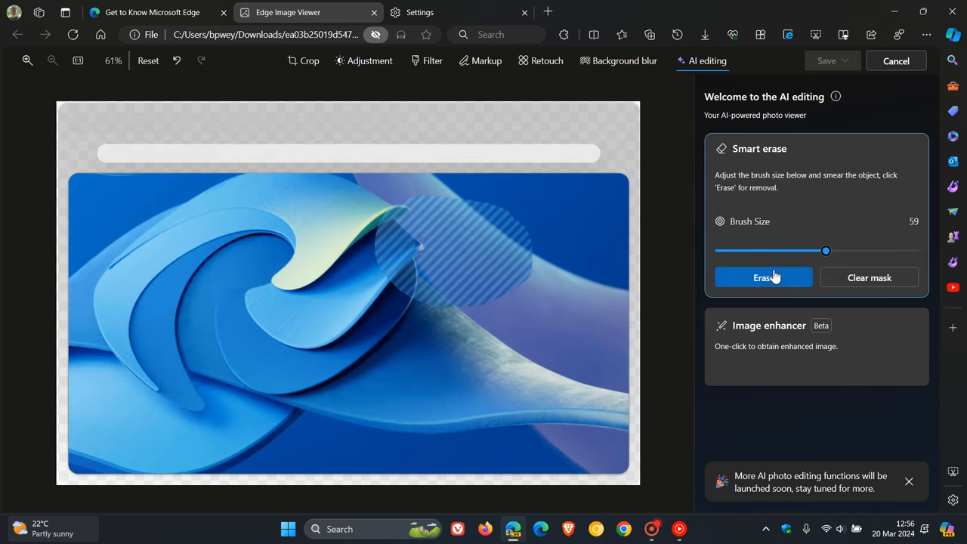
pyautogui.click(763, 278)
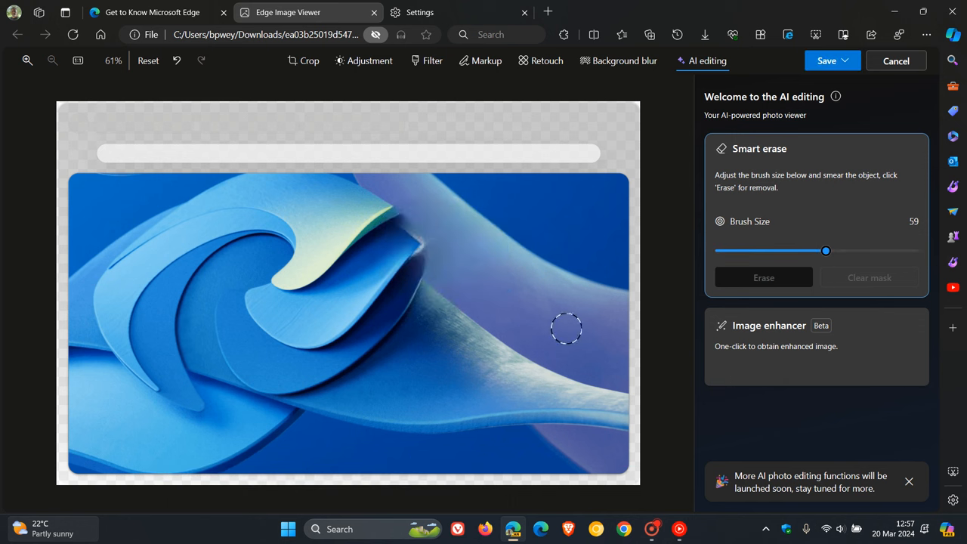
pyautogui.moveTo(571, 325)
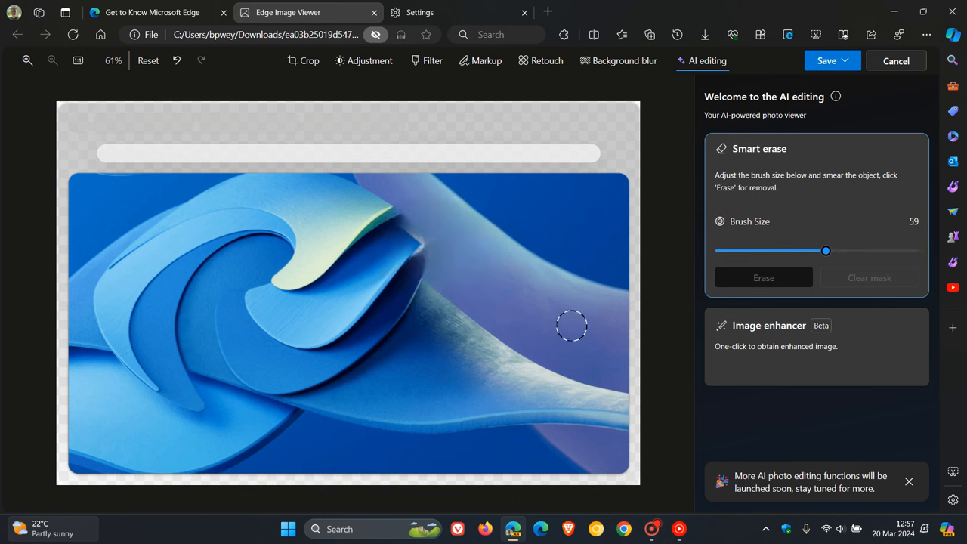
pyautogui.moveTo(791, 348)
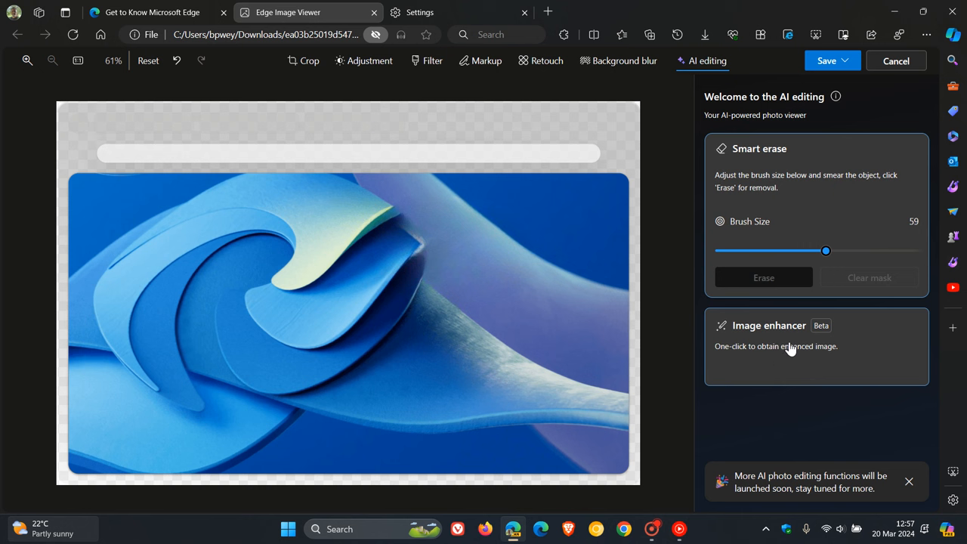
pyautogui.moveTo(782, 330)
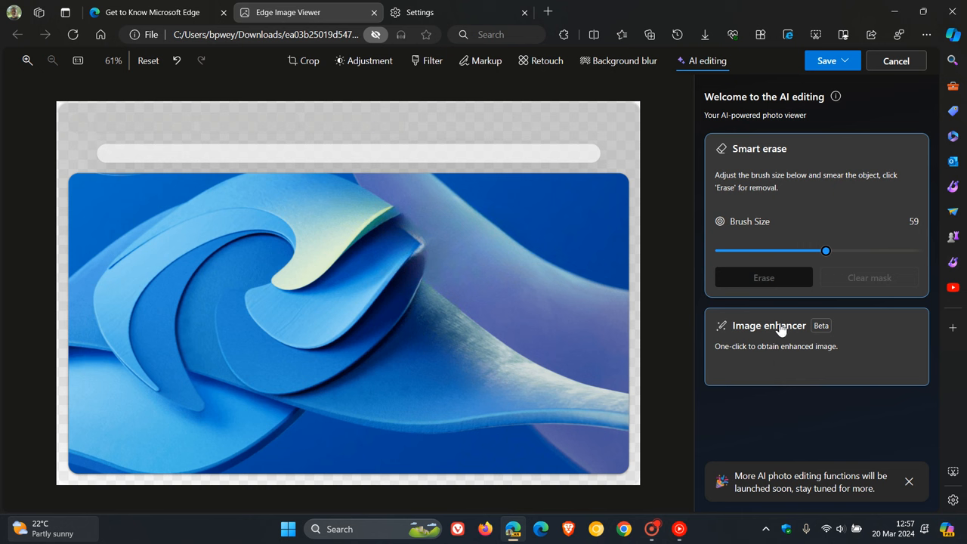
pyautogui.moveTo(865, 340)
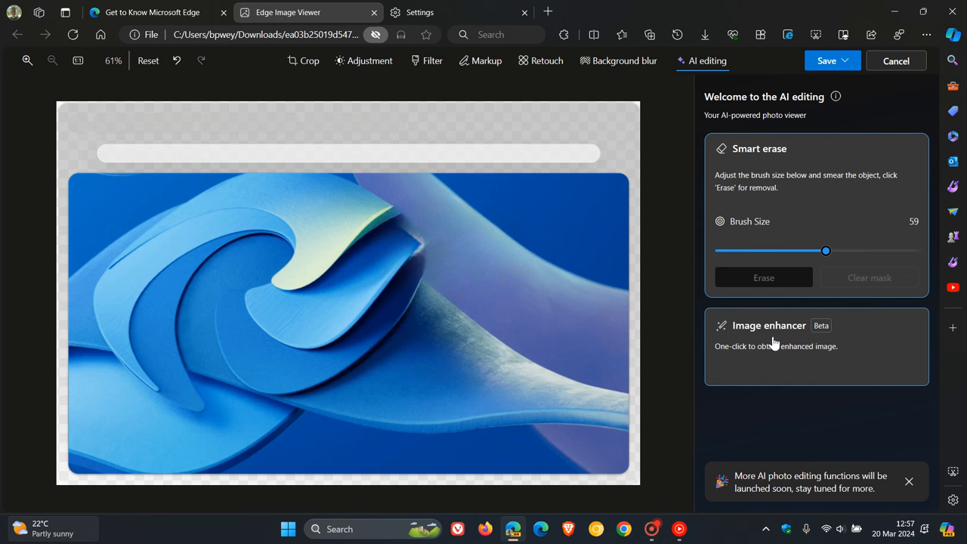
# Apply Image enhancer for vivid colours, then switch to the Get to Know Microsoft Edge tab
pyautogui.click(769, 325)
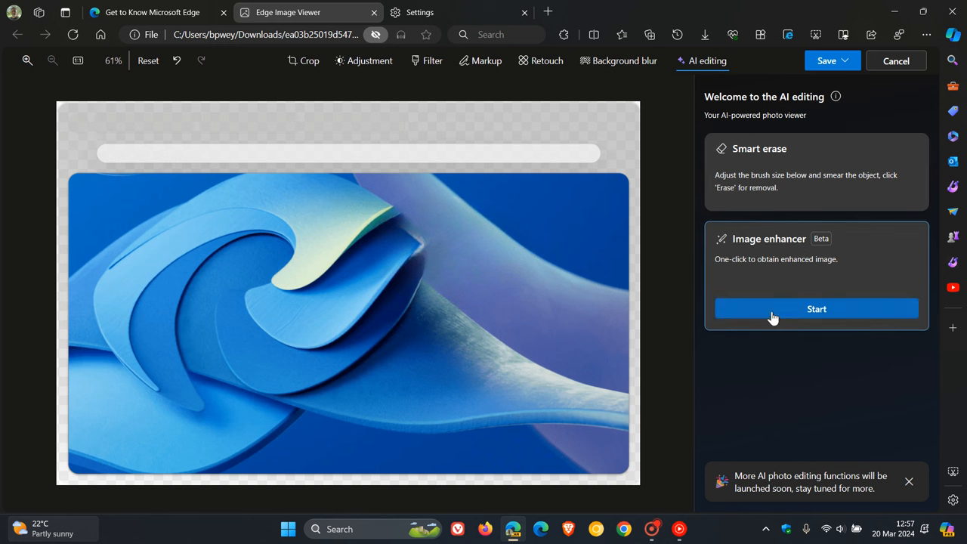
pyautogui.click(816, 308)
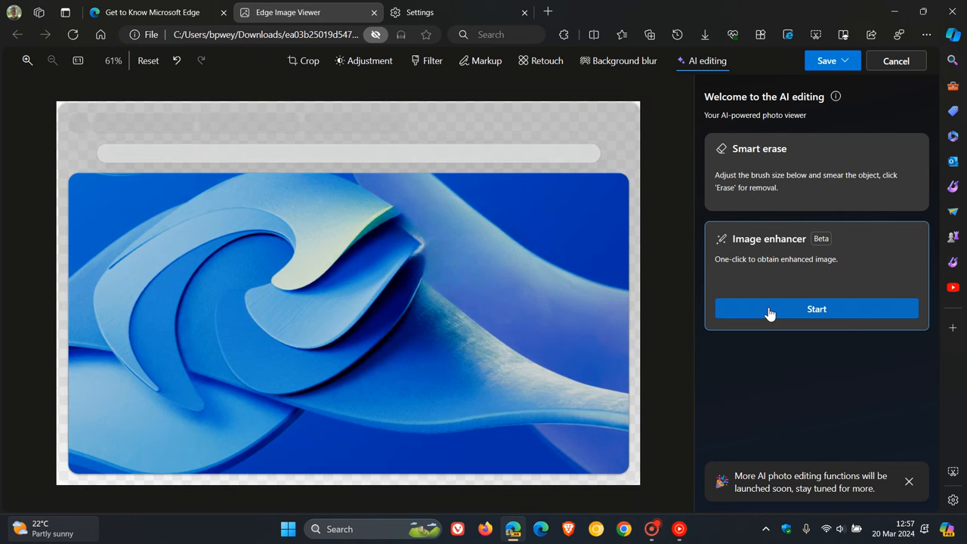
pyautogui.moveTo(505, 281)
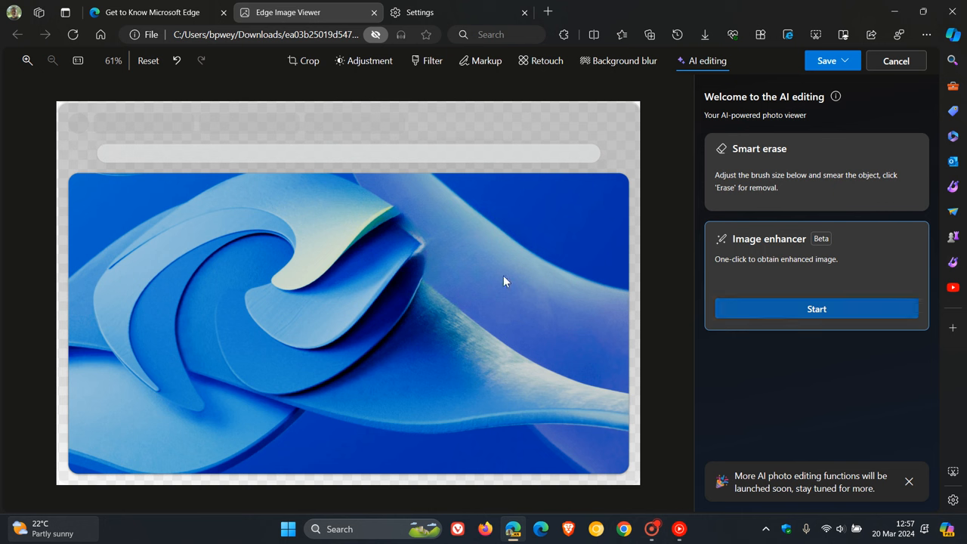
pyautogui.moveTo(527, 260)
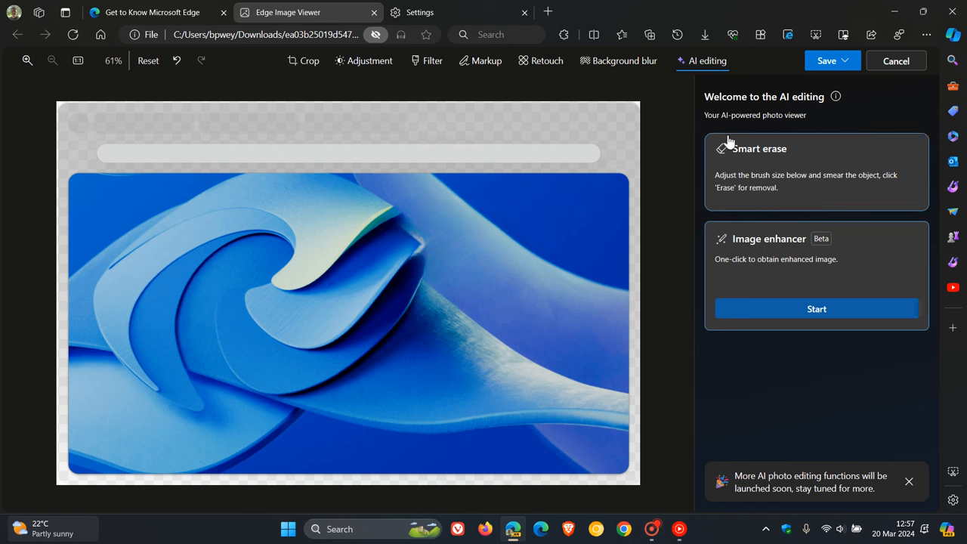
pyautogui.moveTo(812, 438)
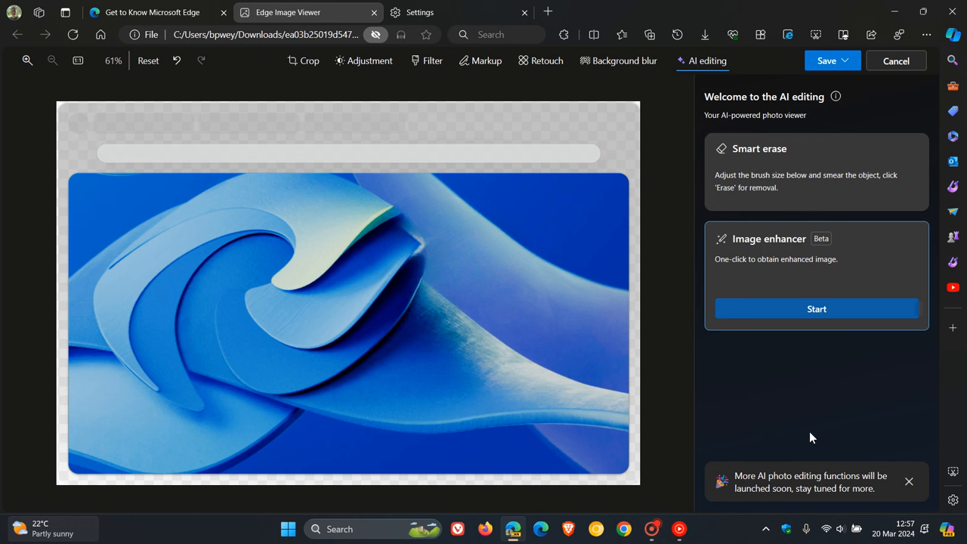
pyautogui.moveTo(833, 478)
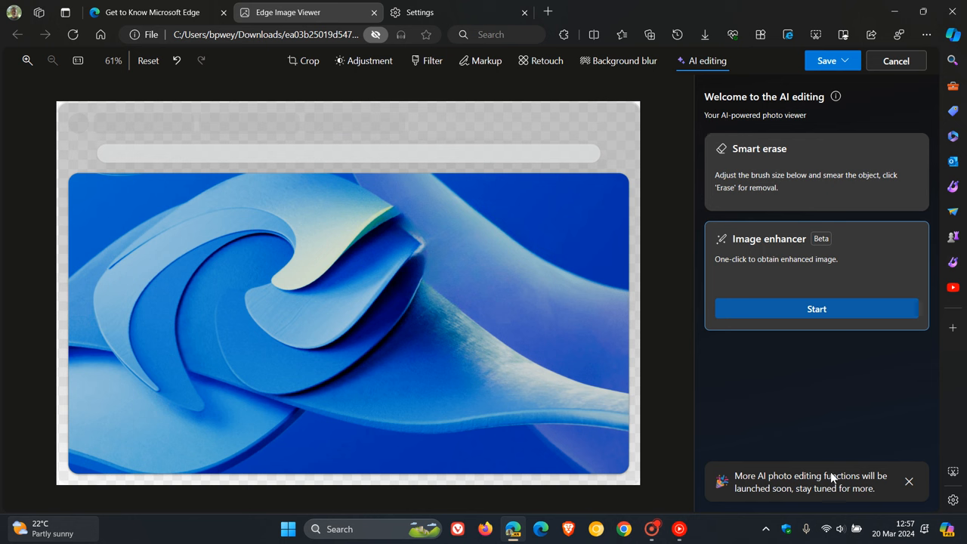
pyautogui.moveTo(825, 496)
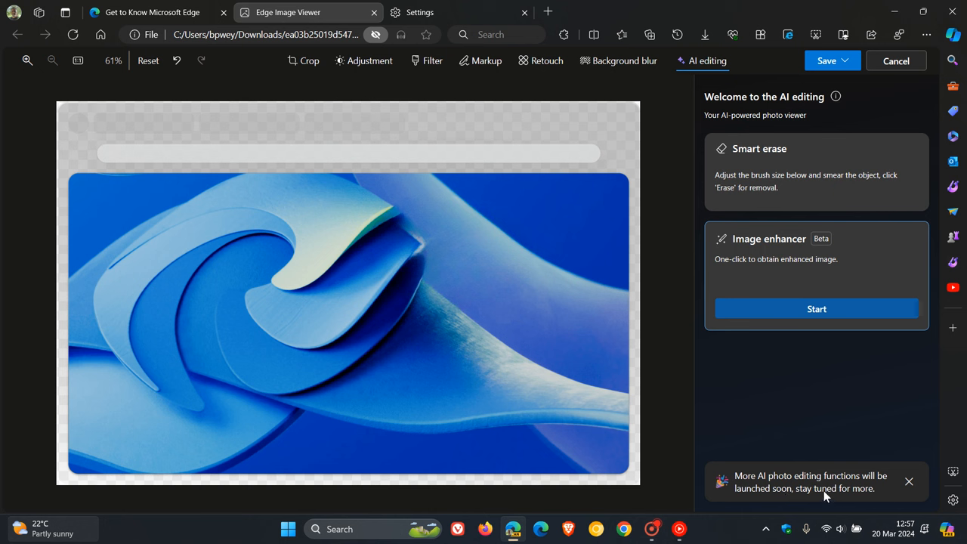
pyautogui.moveTo(846, 398)
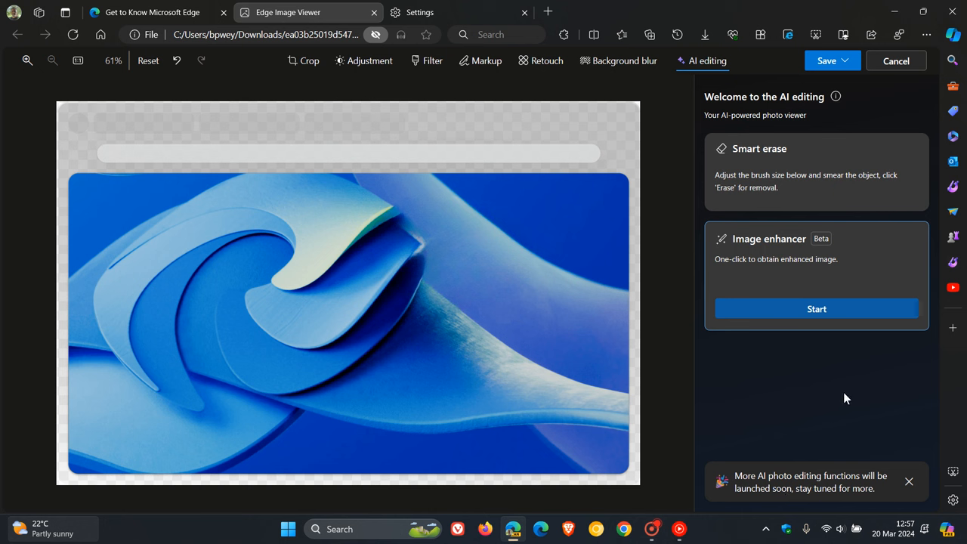
pyautogui.moveTo(813, 396)
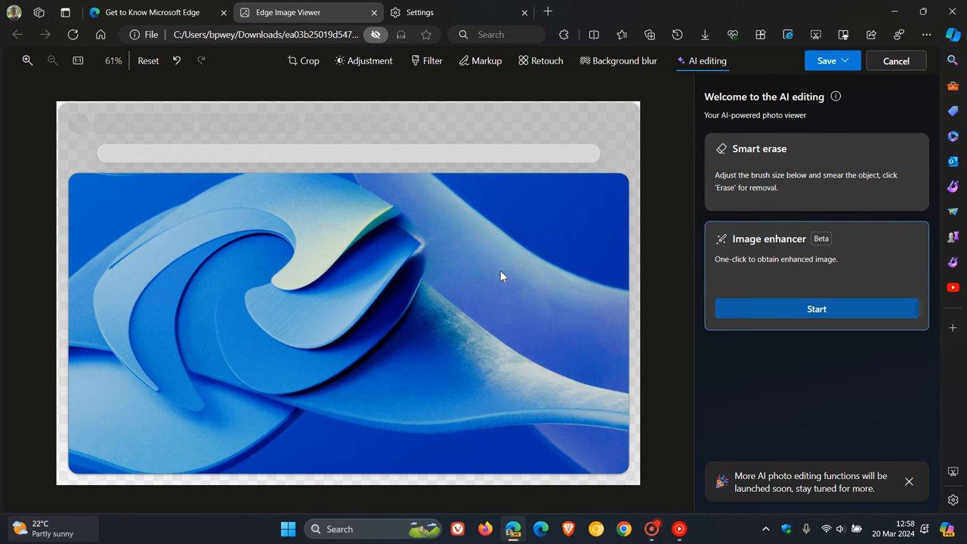
pyautogui.moveTo(471, 250)
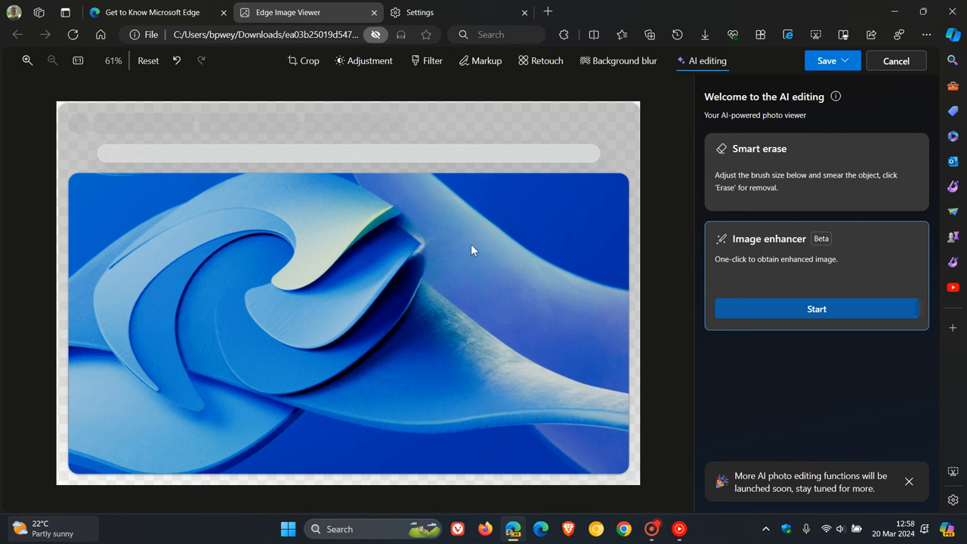
pyautogui.click(151, 12)
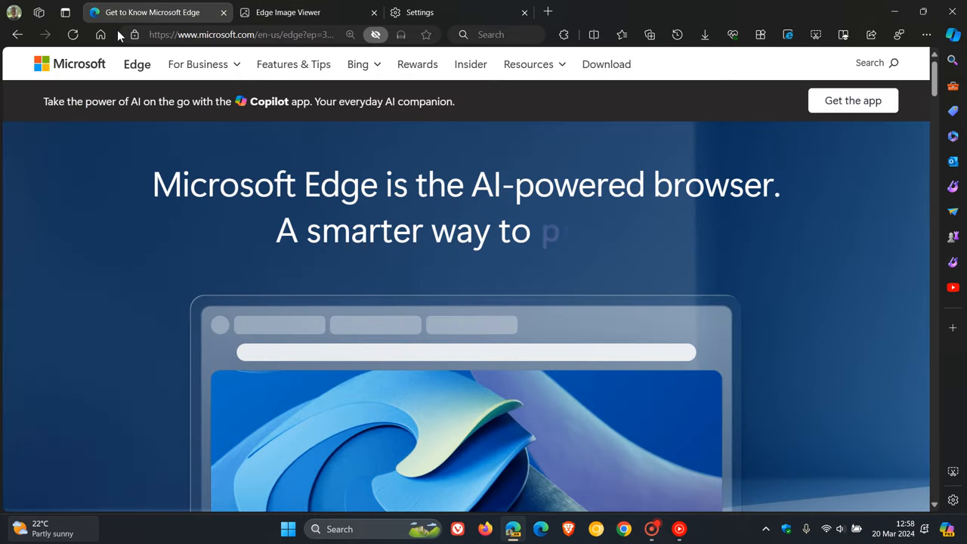